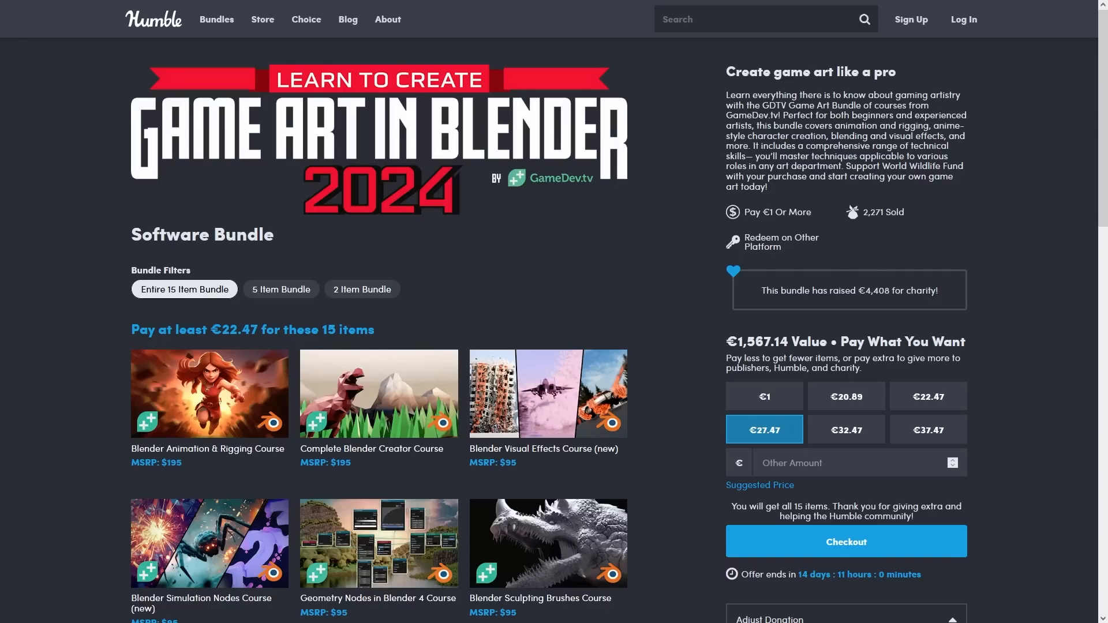
Expand course tiles such as Complete Blender Creator Course in the Game Art in Blender 2024 bundle
{"action": "scroll", "scroll_direction": "down", "scroll_amount": 3}
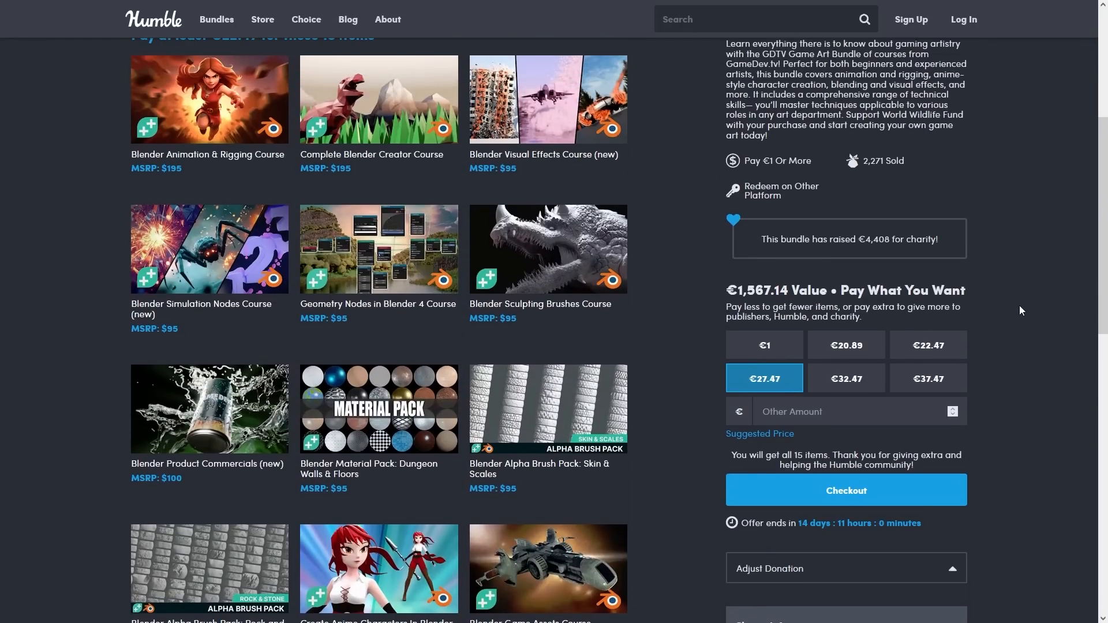
{"action": "scroll", "scroll_direction": "up", "scroll_amount": 3}
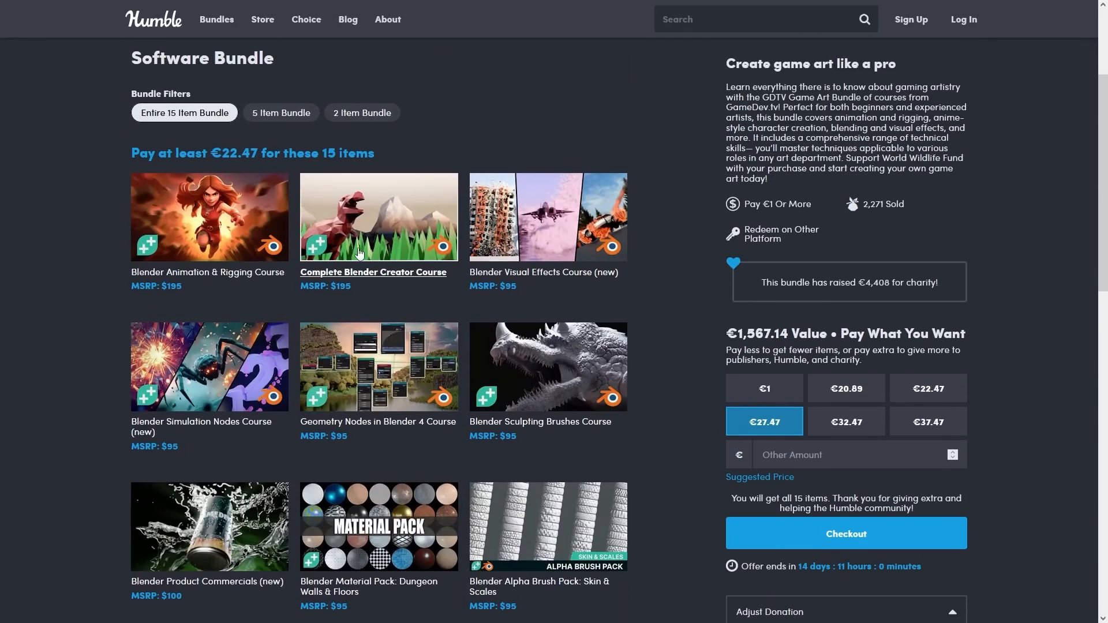
{"action": "left_click", "coordinate": [209, 217]}
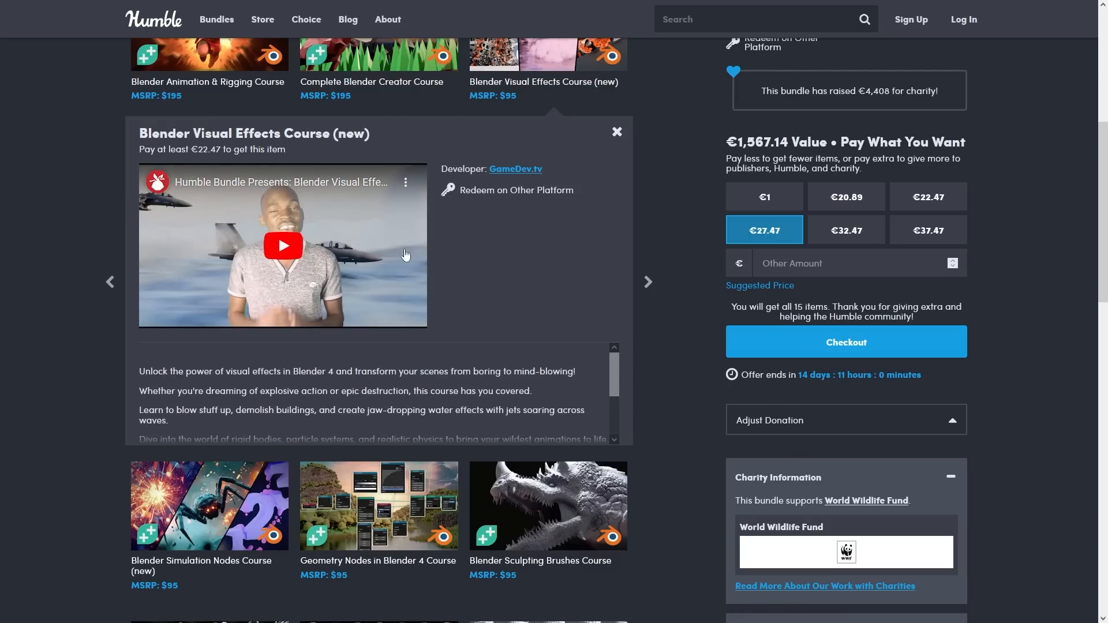
{"action": "left_click", "coordinate": [209, 505]}
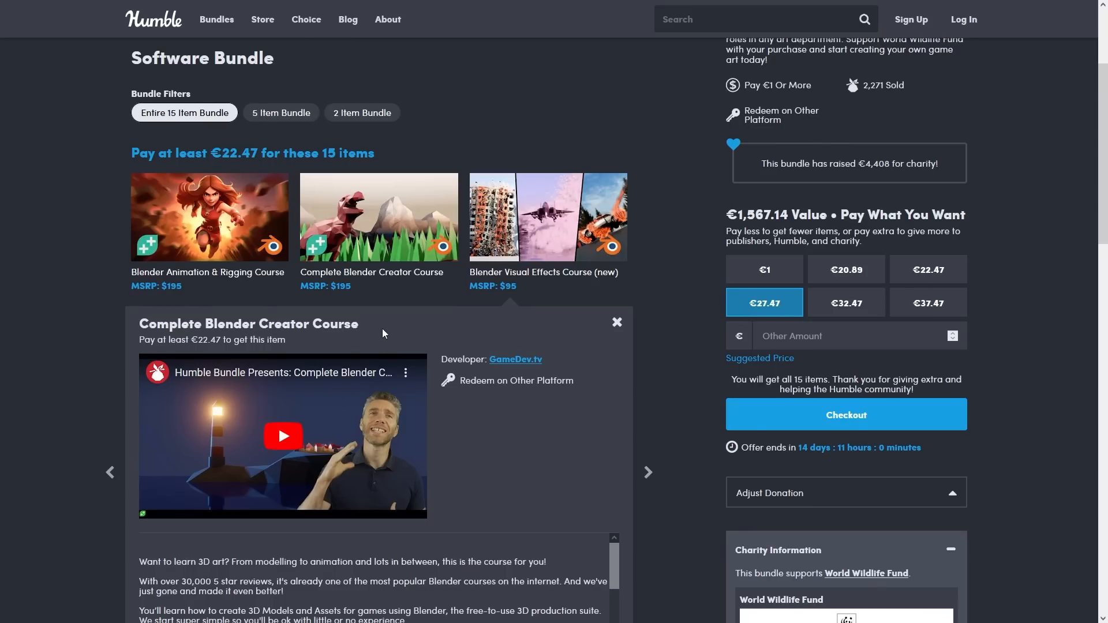
{"action": "left_click", "coordinate": [615, 322]}
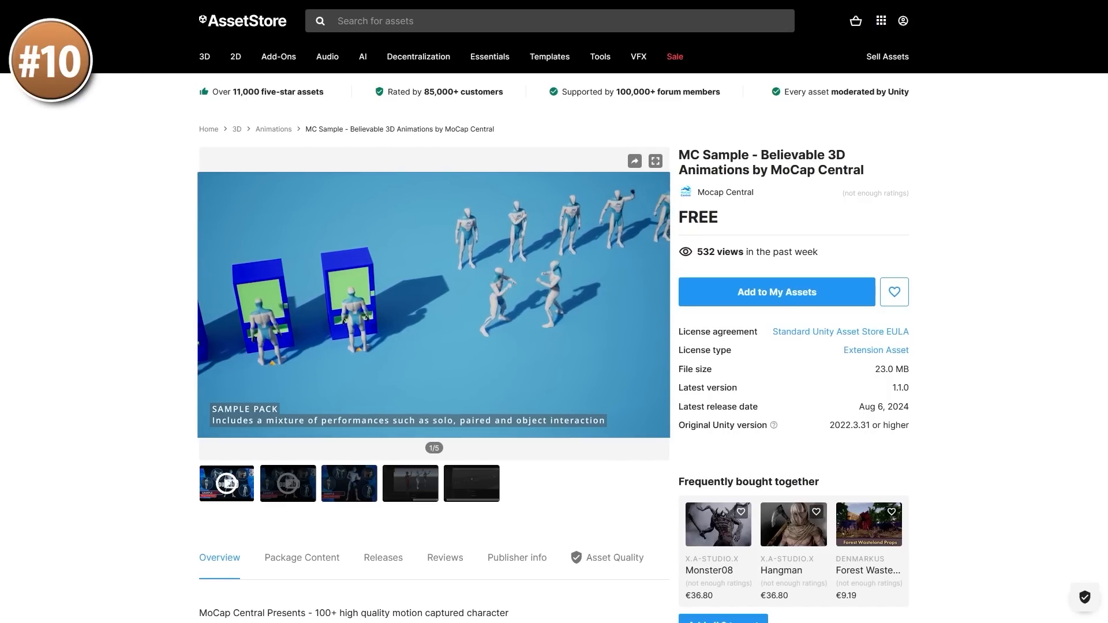
View the MC Sample animations preview before moving on to the TimeScale Toolbar page
{"action": "left_click", "coordinate": [654, 162]}
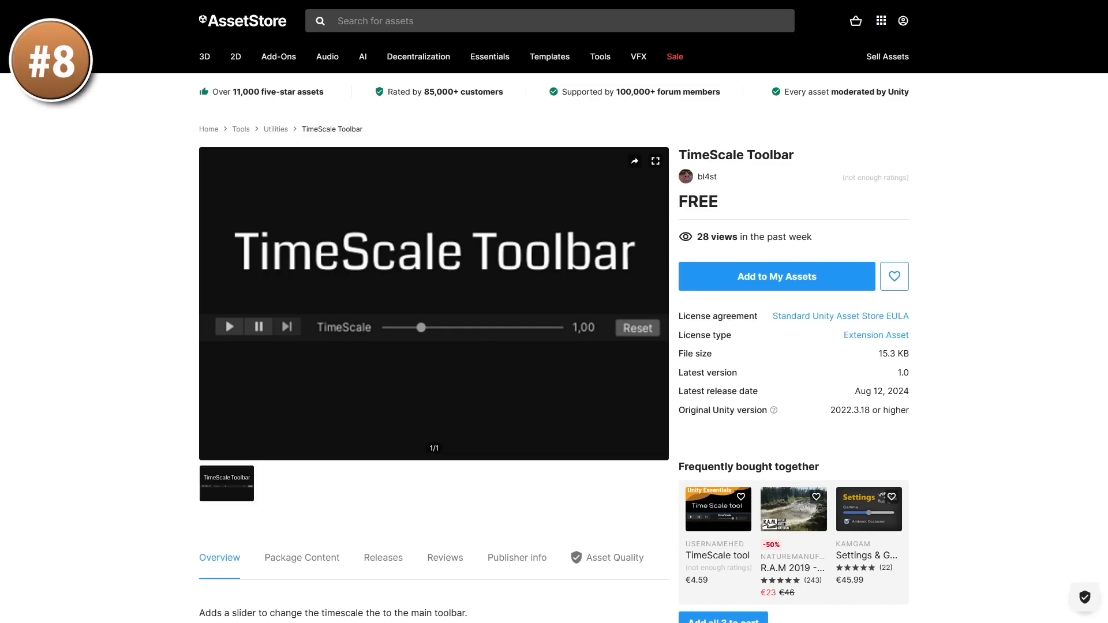
View the TimeScale Toolbar preview in the lightbox, then close it for Orbs Effects FREE
{"action": "left_click", "coordinate": [653, 162]}
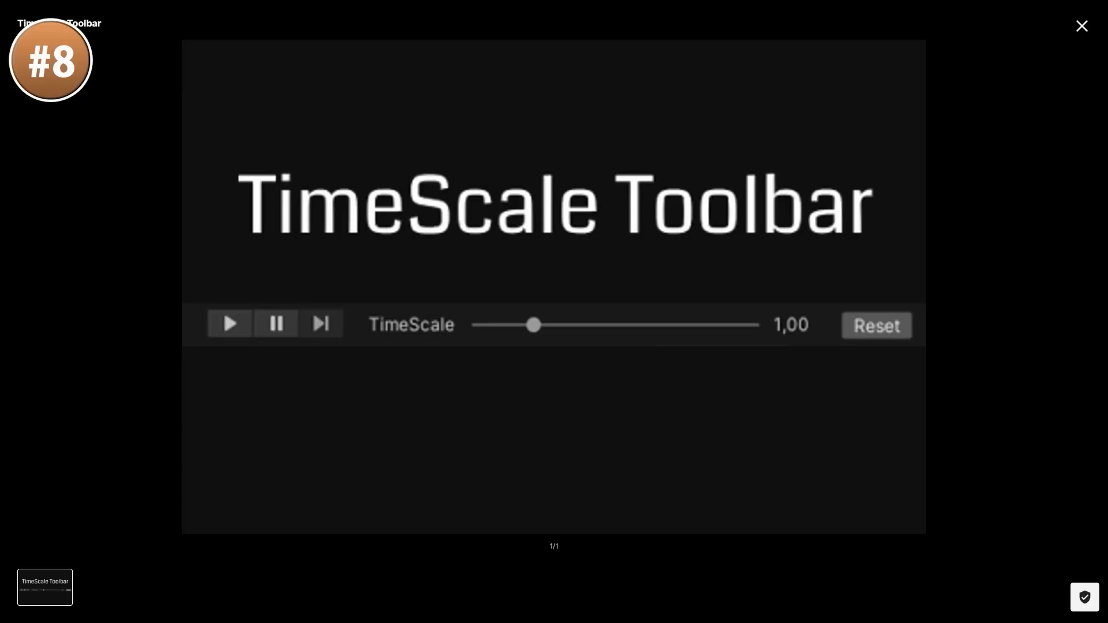
{"action": "left_click", "coordinate": [1081, 26]}
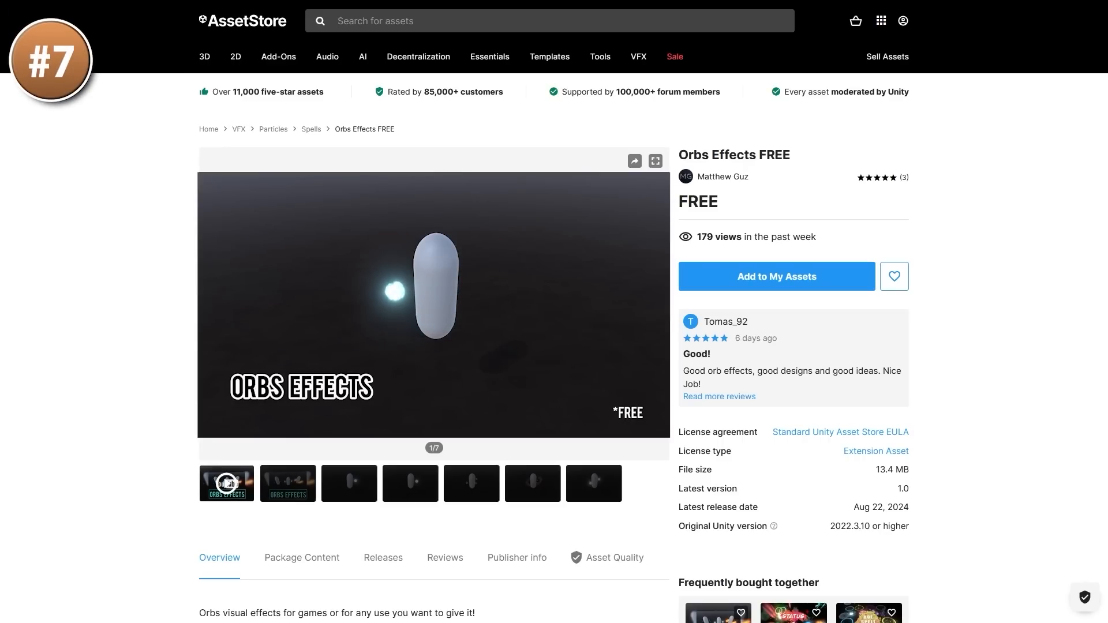
View the Orbs Effects FREE main preview image full-size
{"action": "left_click", "coordinate": [653, 161]}
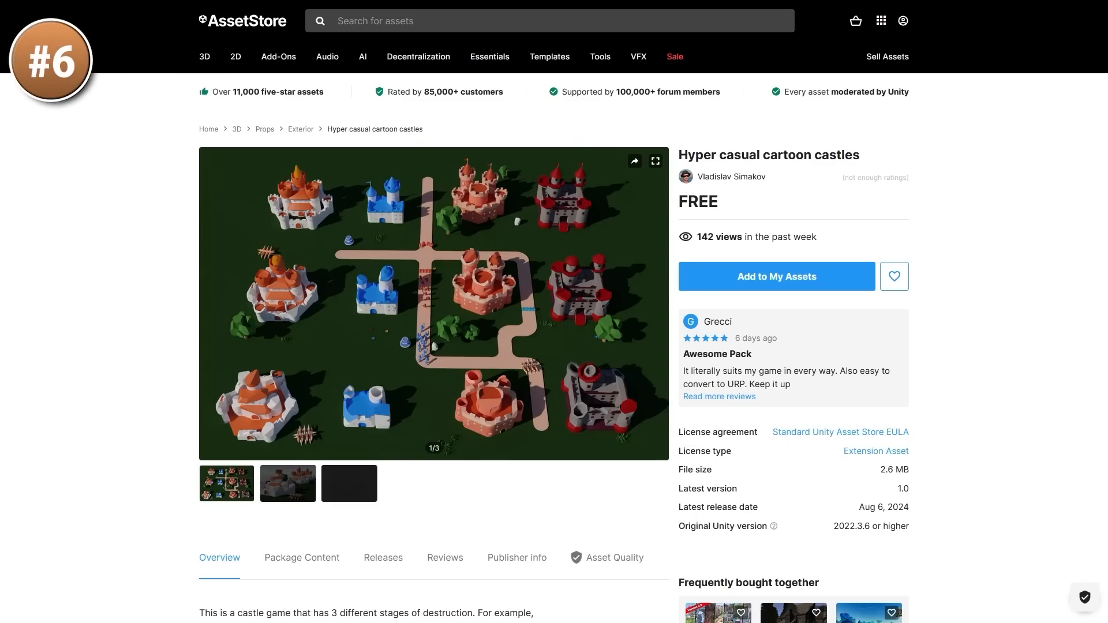
View the castle map and close-up castle previews full-size, then close the lightbox
{"action": "left_click", "coordinate": [655, 162]}
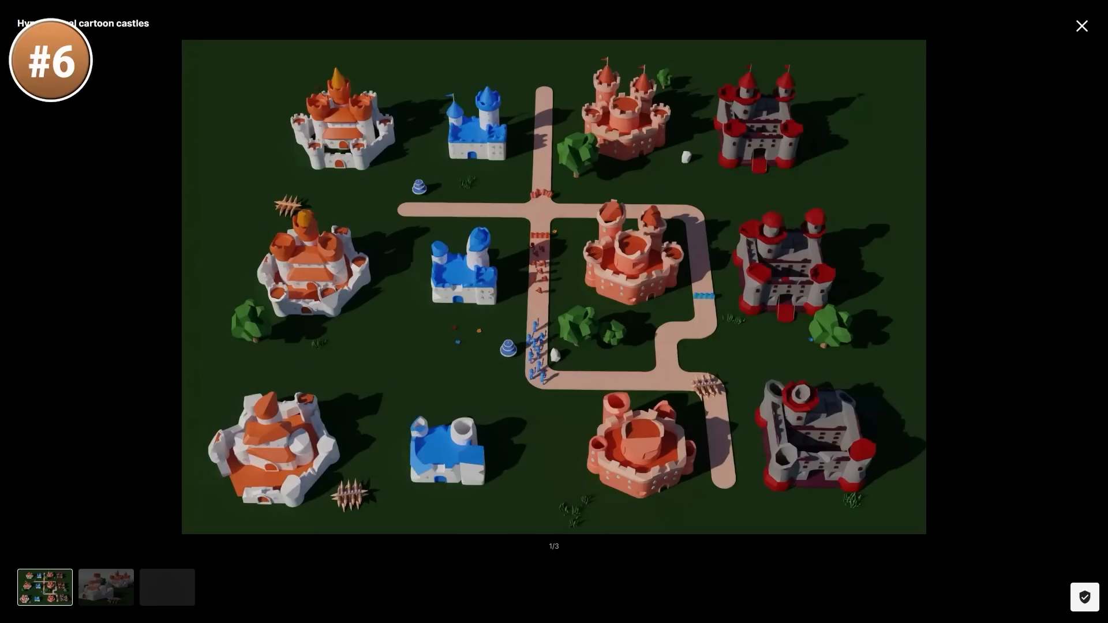
{"action": "left_click", "coordinate": [105, 588]}
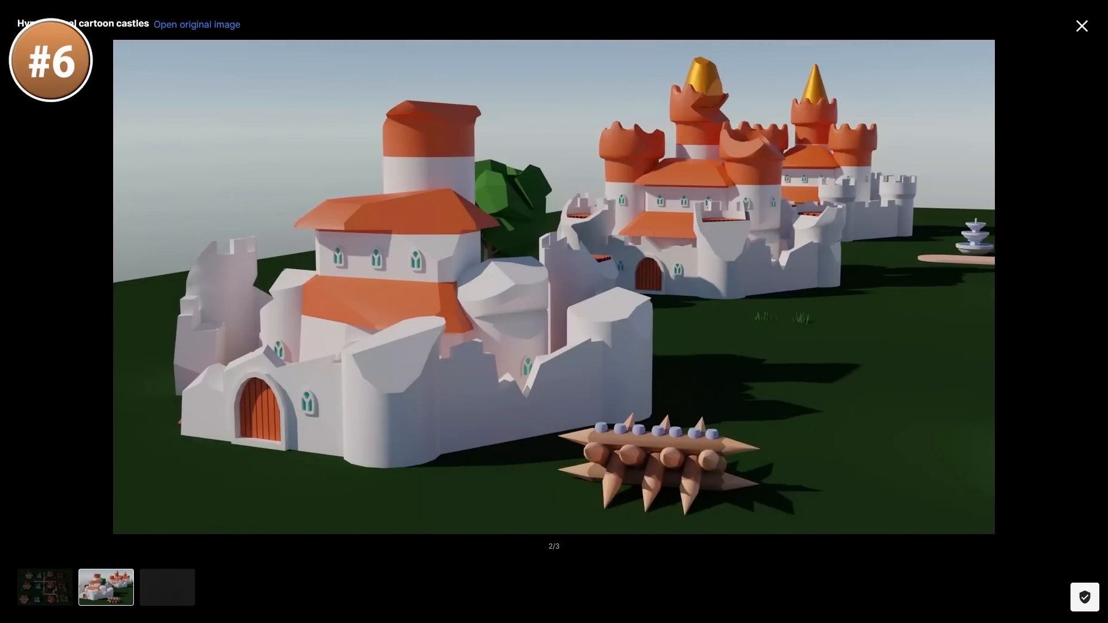
{"action": "left_click", "coordinate": [44, 587]}
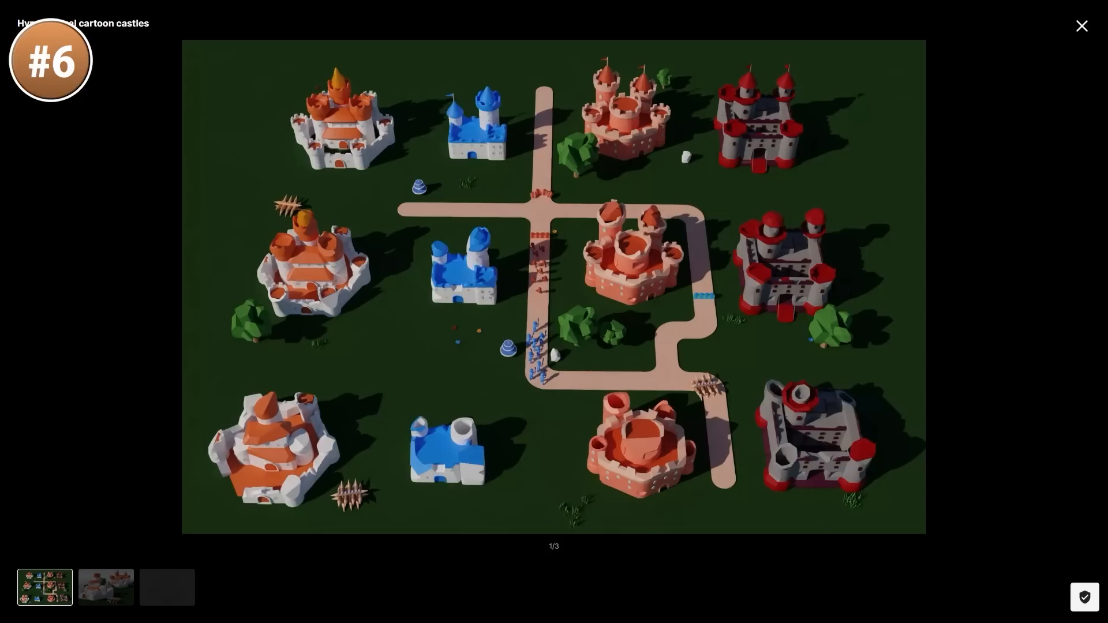
{"action": "left_click", "coordinate": [1080, 26]}
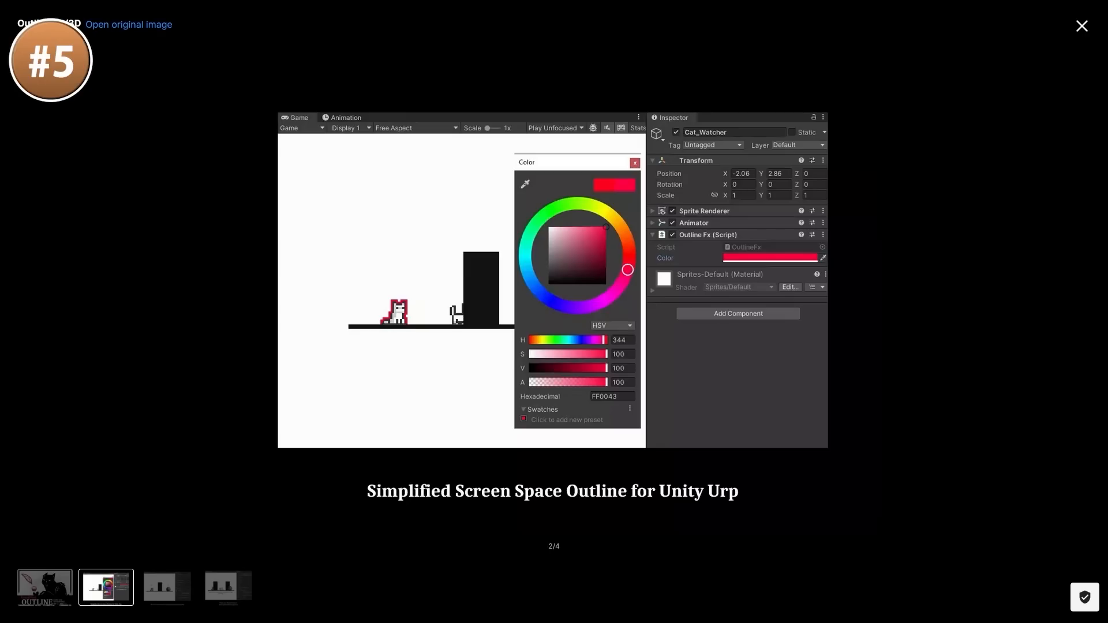
View Outline FX 2D preview images 2, 3 and 4, returning to the 2D/3D outline image
{"action": "left_click", "coordinate": [167, 588]}
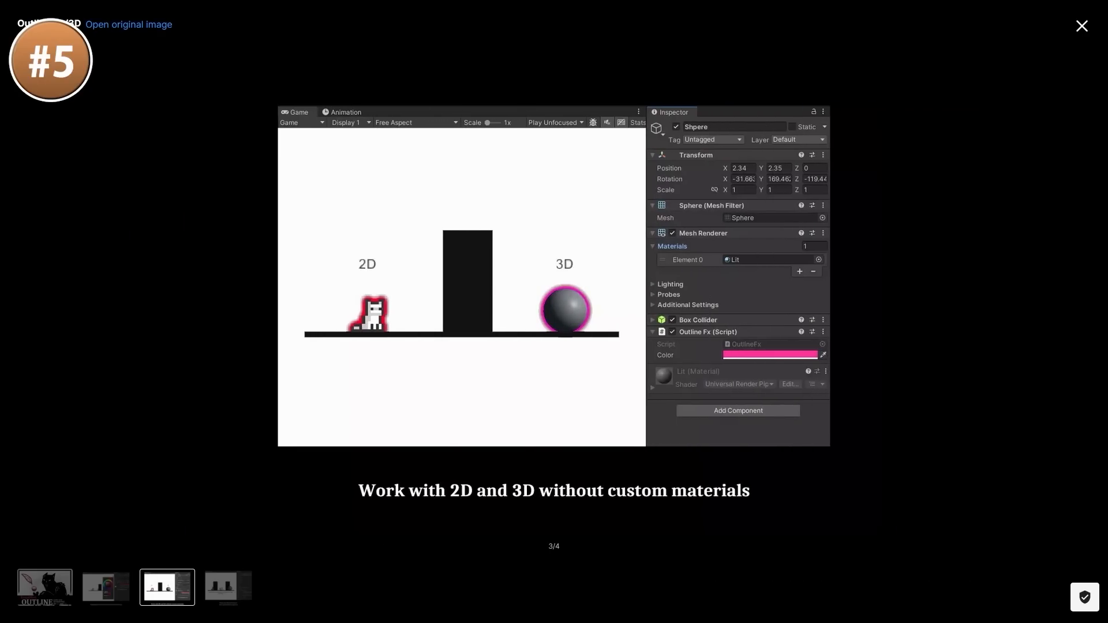
{"action": "left_click", "coordinate": [227, 586]}
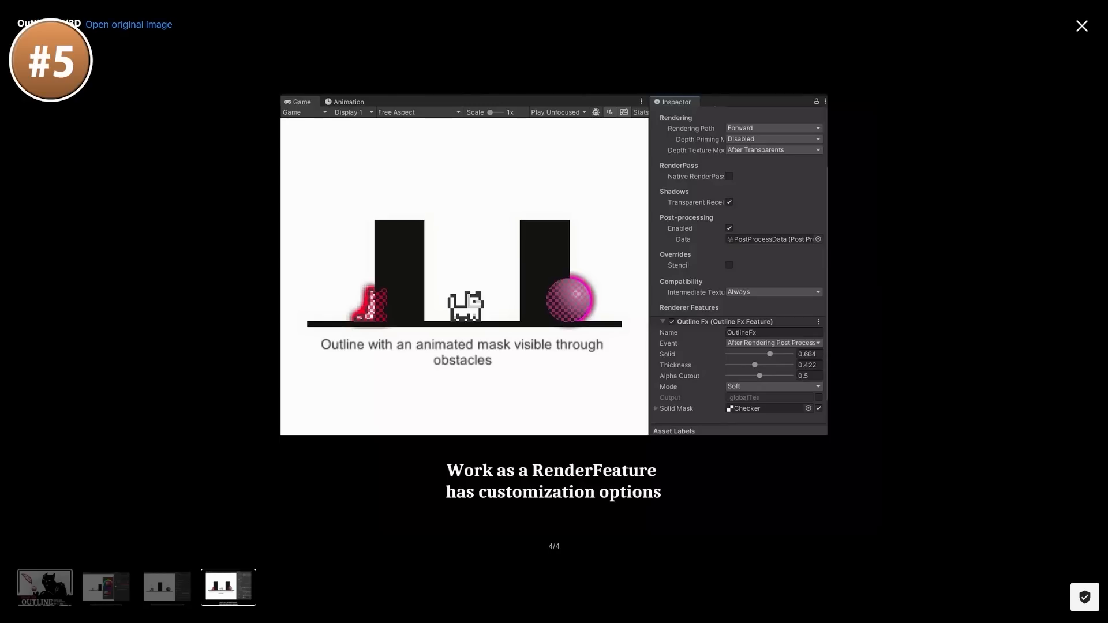
{"action": "left_click", "coordinate": [166, 588]}
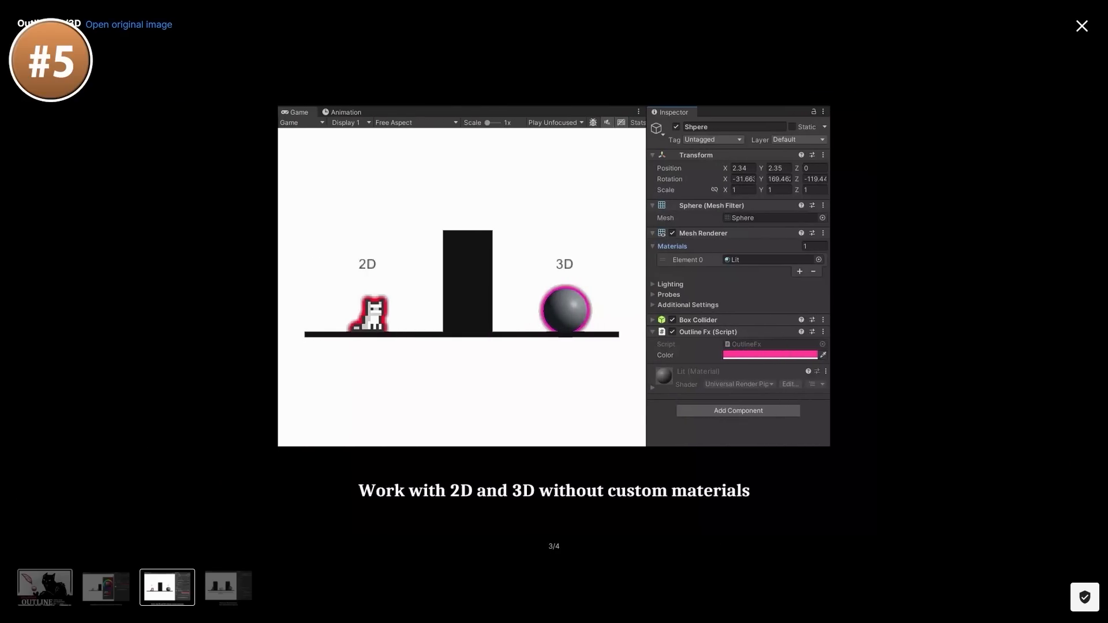
{"action": "left_click", "coordinate": [105, 587]}
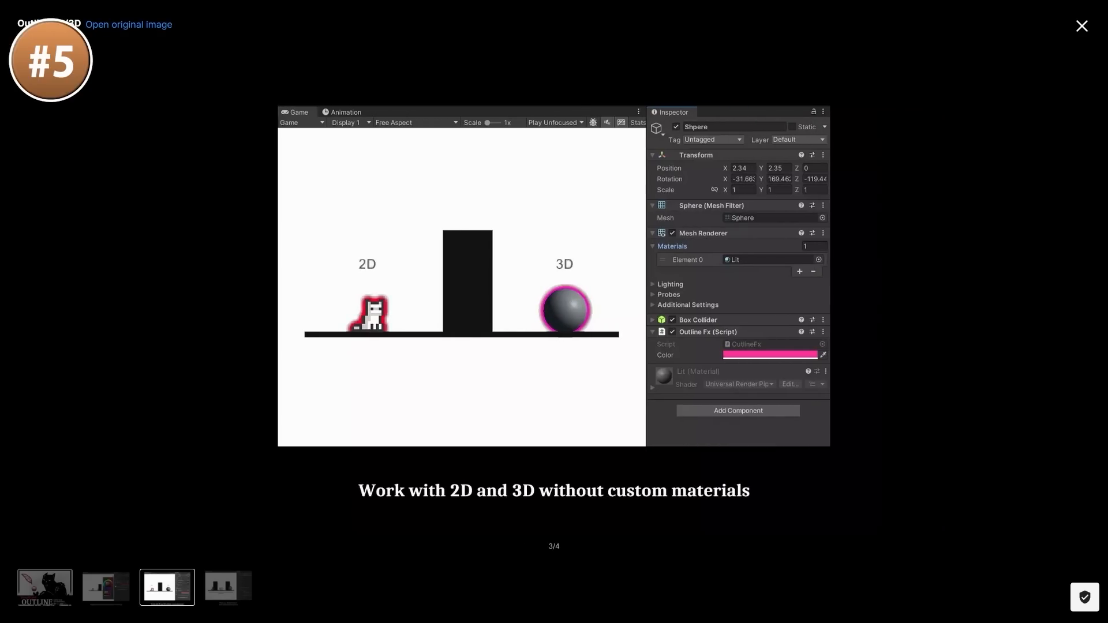
Switch between the weapons lineup and wireframe rifle previews of the Casual Weapons Arsenal Pack
{"action": "left_click", "coordinate": [1082, 26]}
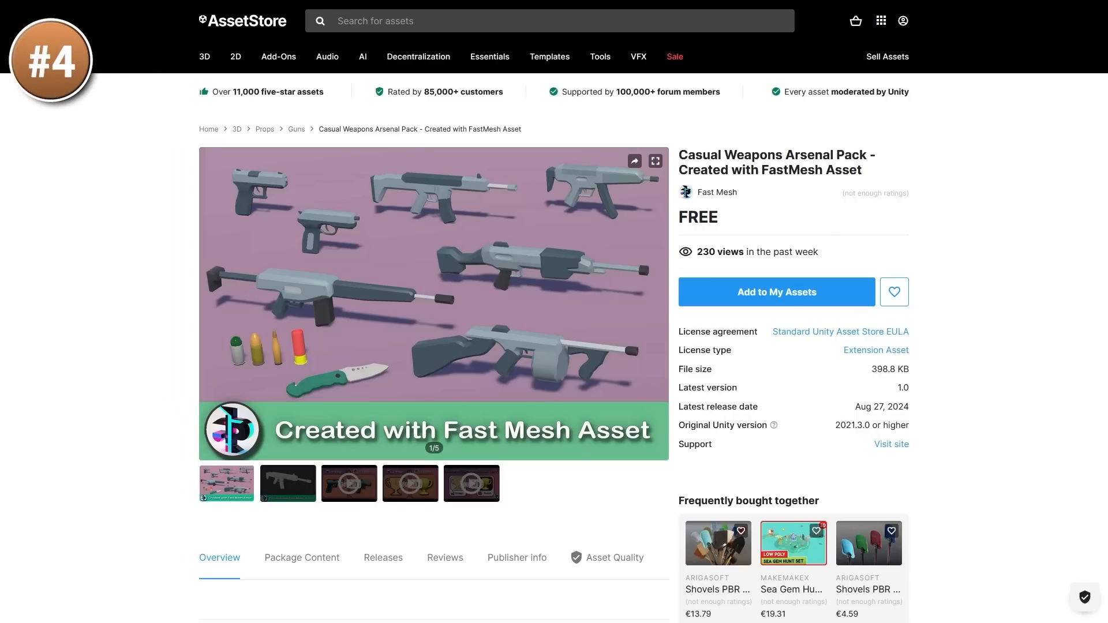
{"action": "left_click", "coordinate": [654, 161]}
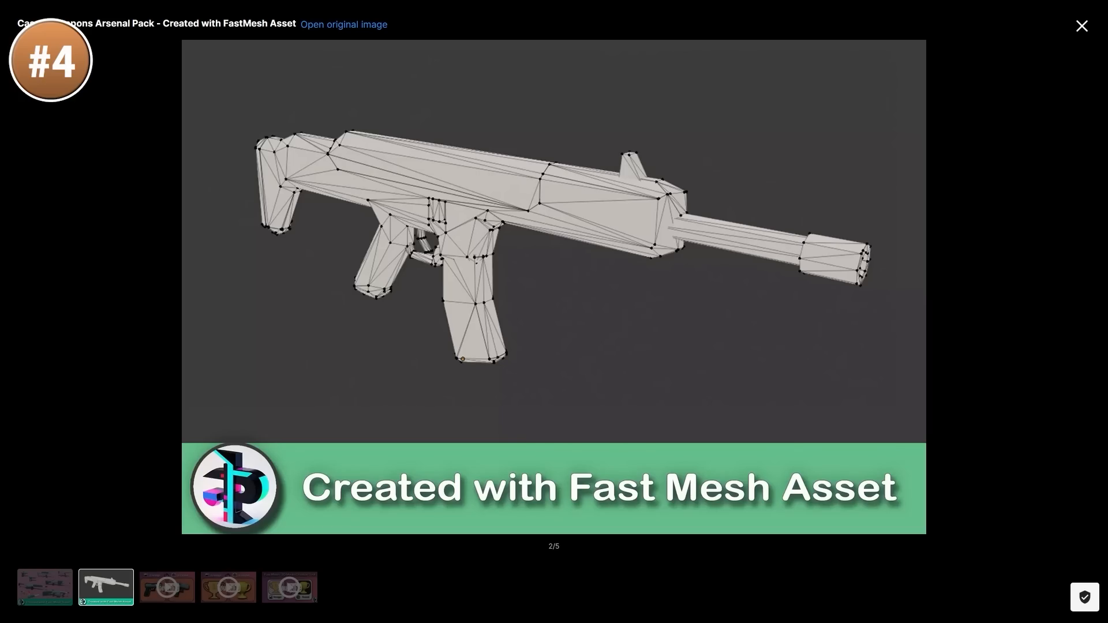
{"action": "left_click", "coordinate": [44, 587]}
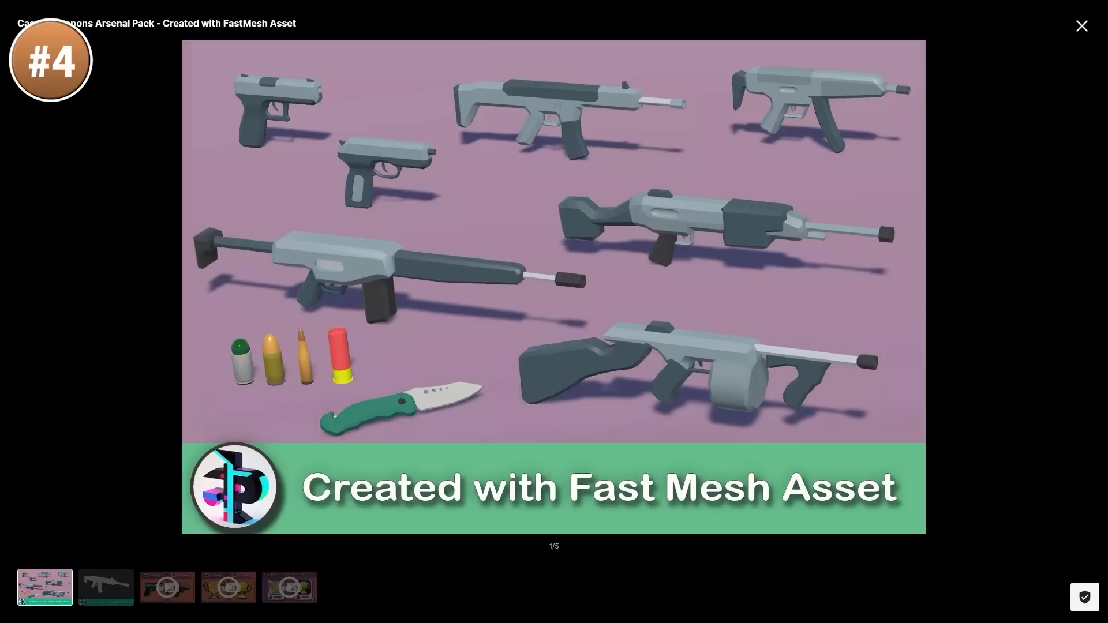
{"action": "left_click", "coordinate": [105, 588]}
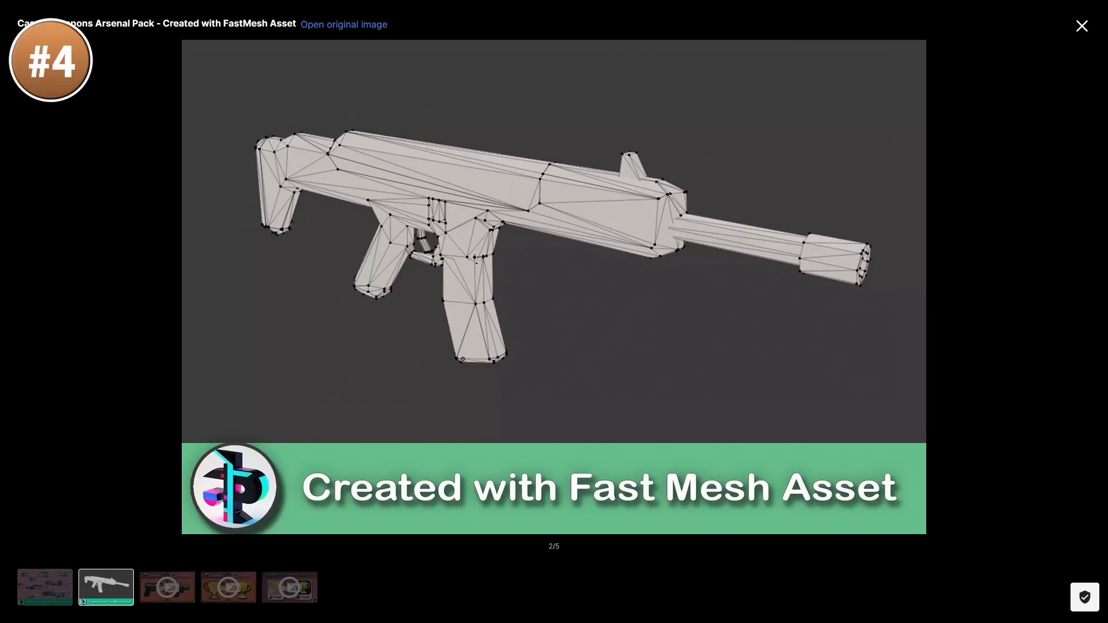
{"action": "left_click", "coordinate": [44, 588]}
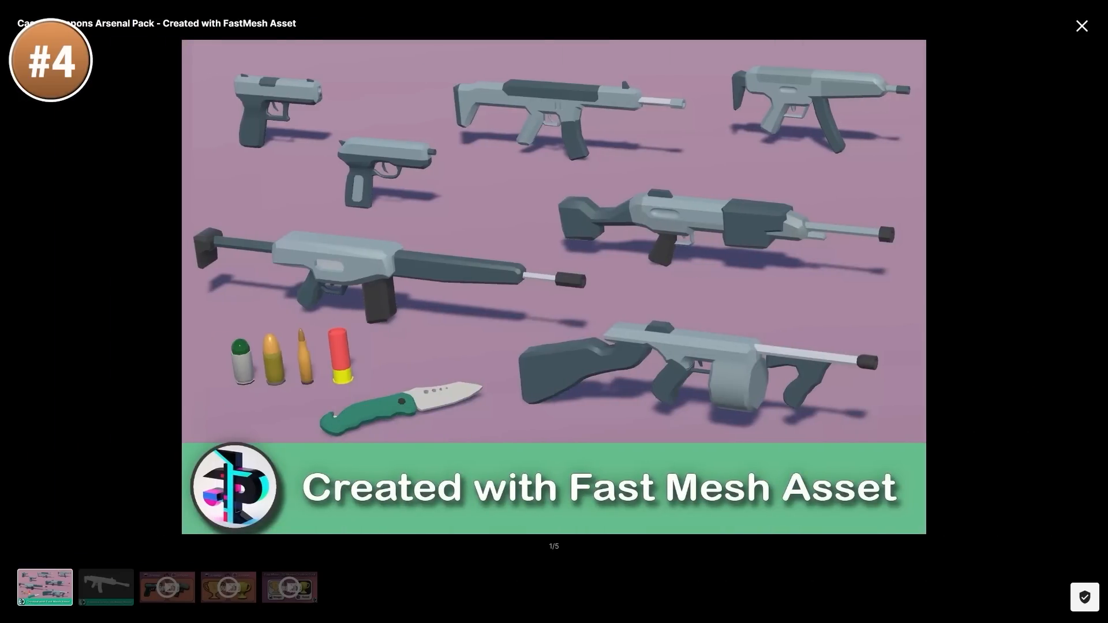
{"action": "left_click", "coordinate": [1082, 26]}
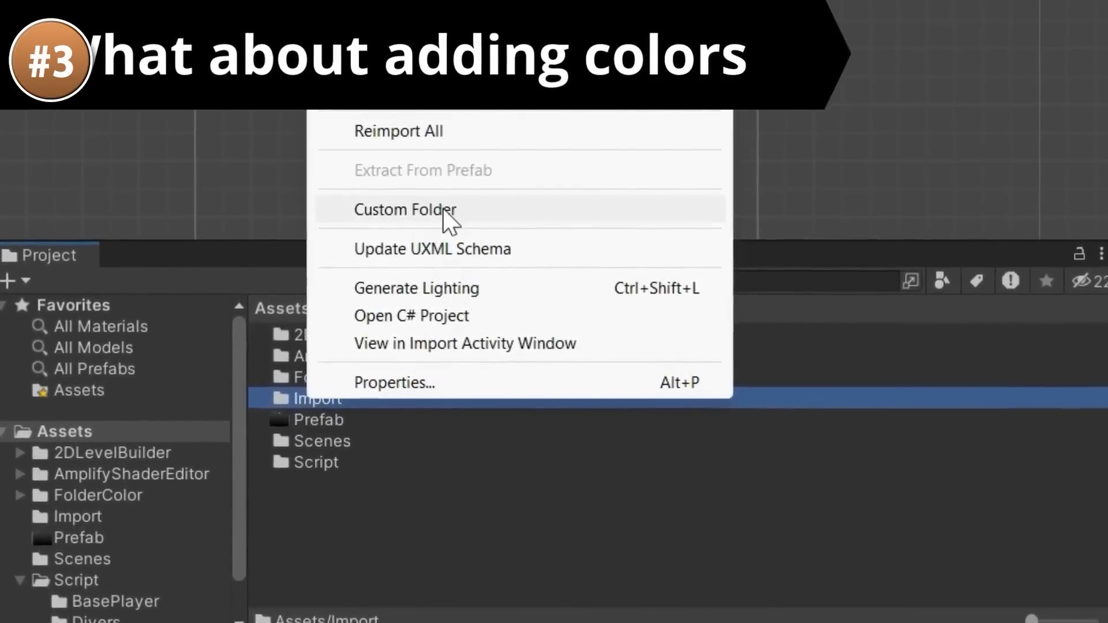
Play the FolderColor demo showing the Custom Folder entry in the Project window
{"action": "left_click", "coordinate": [404, 209]}
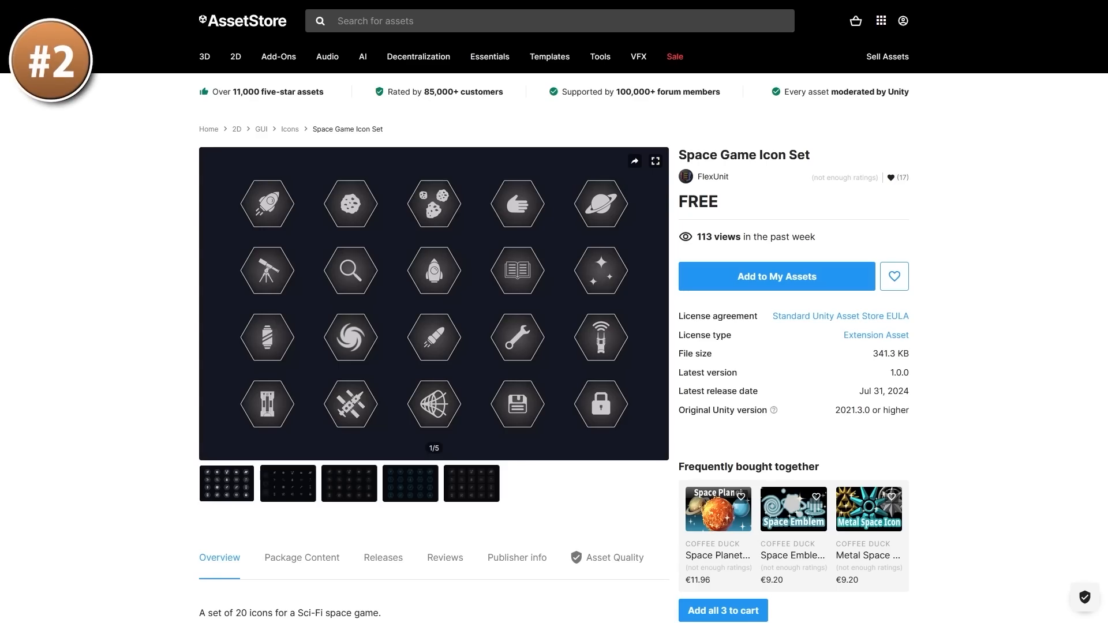
View the Space Game Icon Set previews full-size, including the blue glowing icon version
{"action": "left_click", "coordinate": [655, 161]}
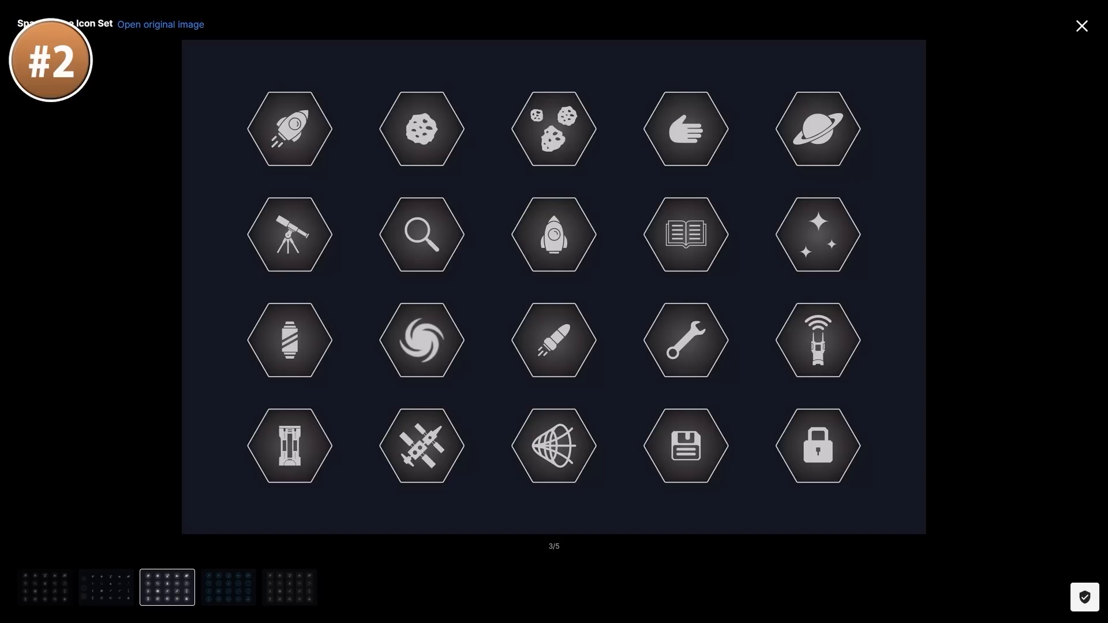
{"action": "left_click", "coordinate": [227, 588]}
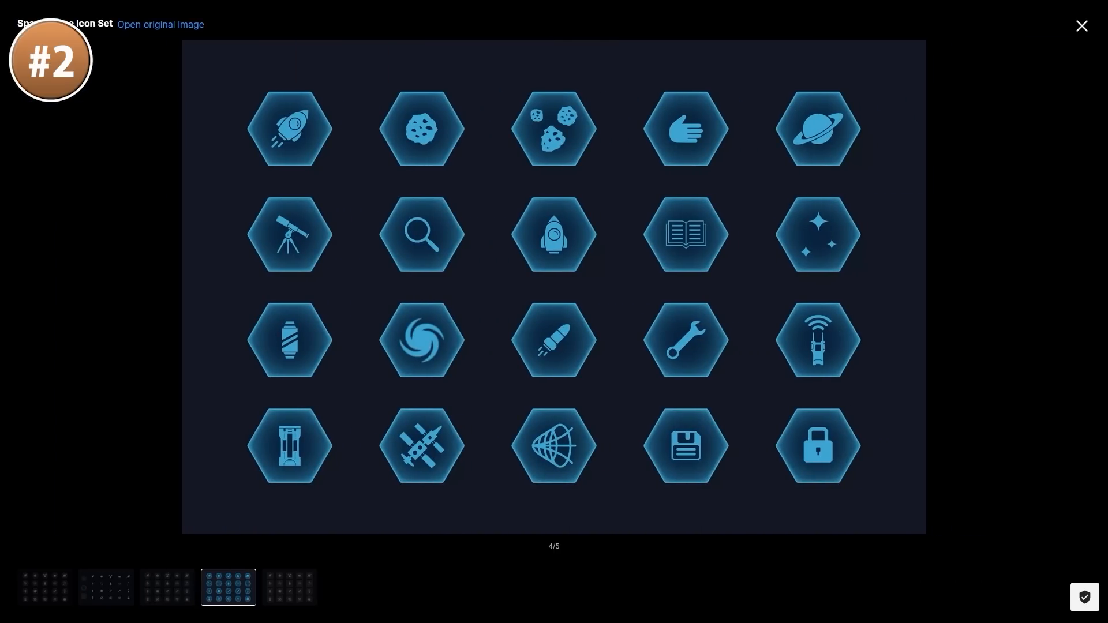
{"action": "left_click", "coordinate": [1080, 27]}
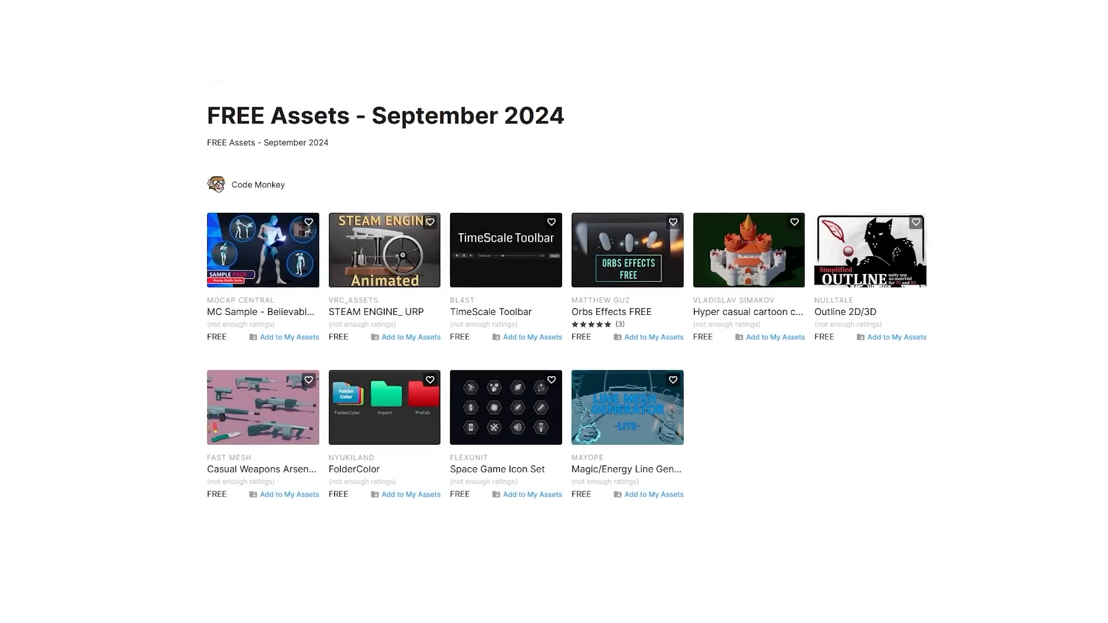
Scroll through the asset cards of the FREE Assets - September 2024 collection
{"action": "scroll", "scroll_direction": "down", "scroll_amount": 3}
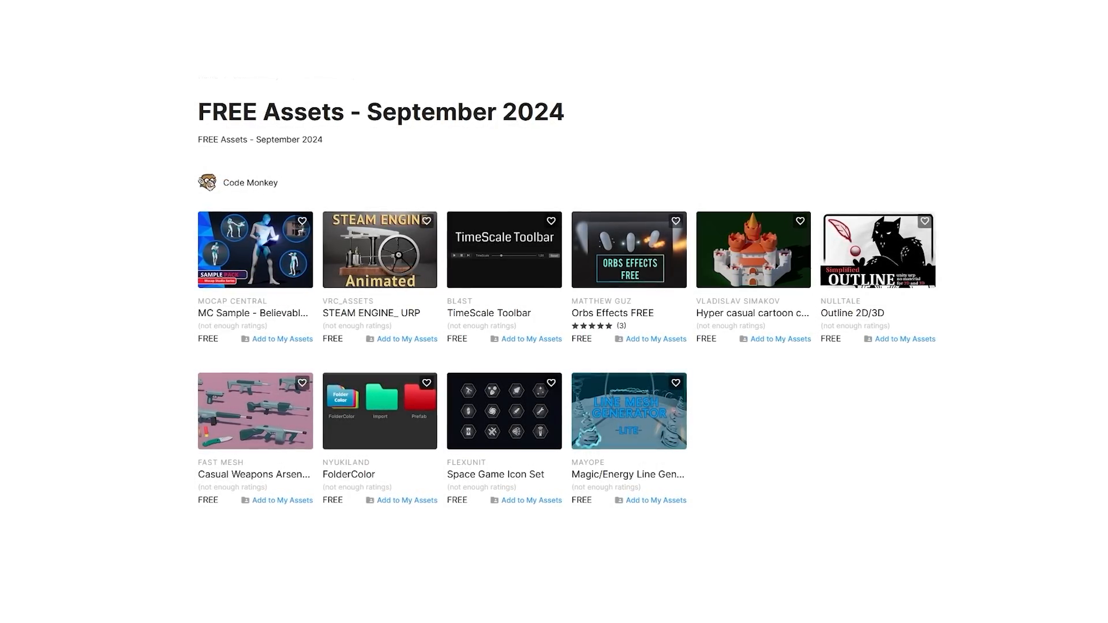
{"action": "scroll", "scroll_direction": "down", "scroll_amount": 3}
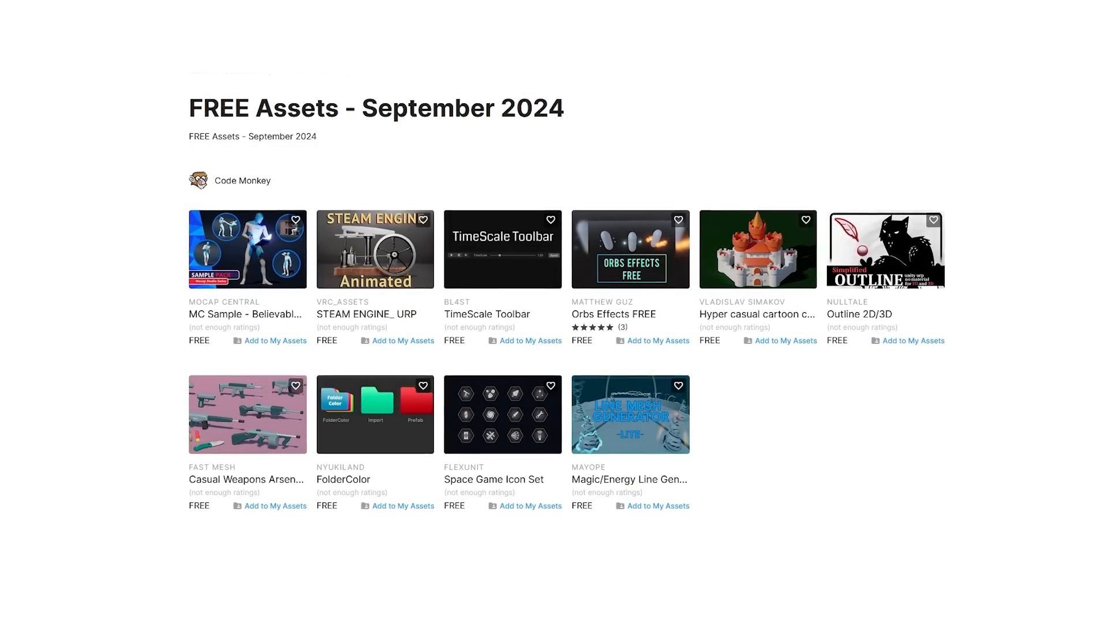
{"action": "scroll", "scroll_direction": "down", "scroll_amount": 3}
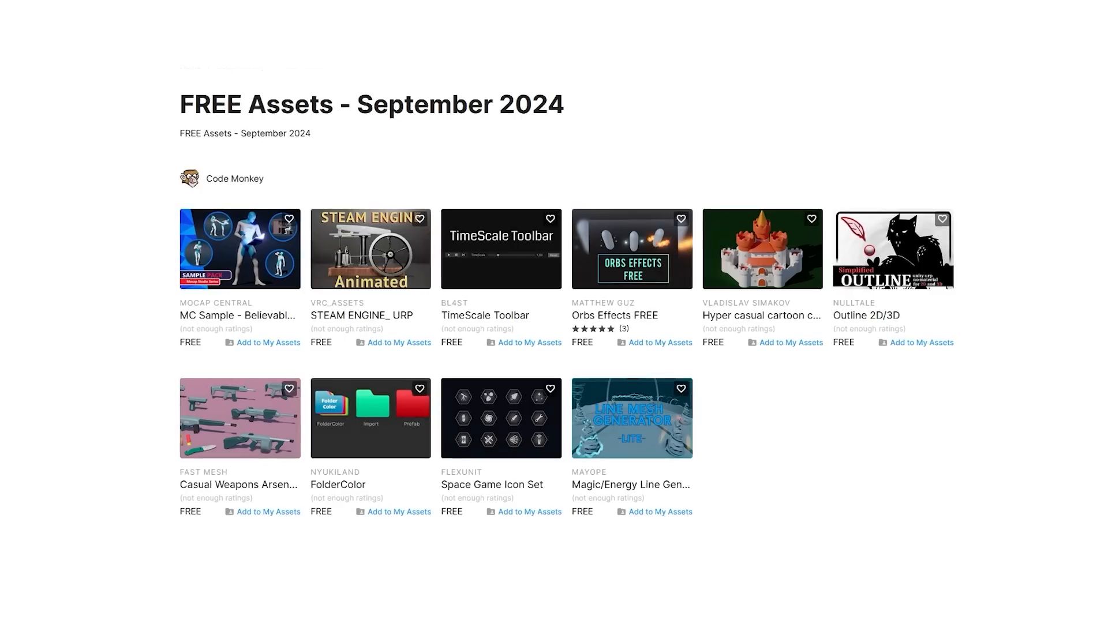